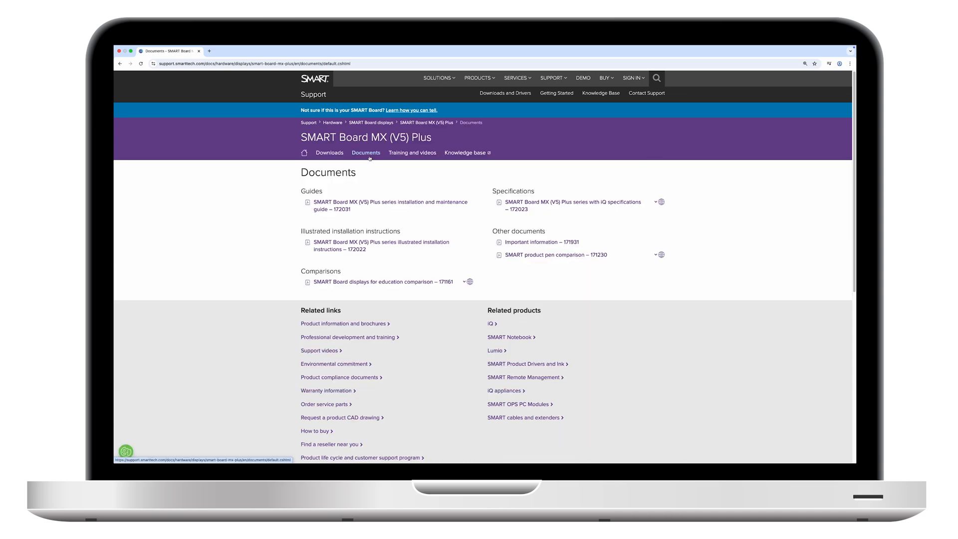
# Step: Return to the SMART Support home page and open the Stands and wall mounts accessories
pyautogui.click(391, 205)
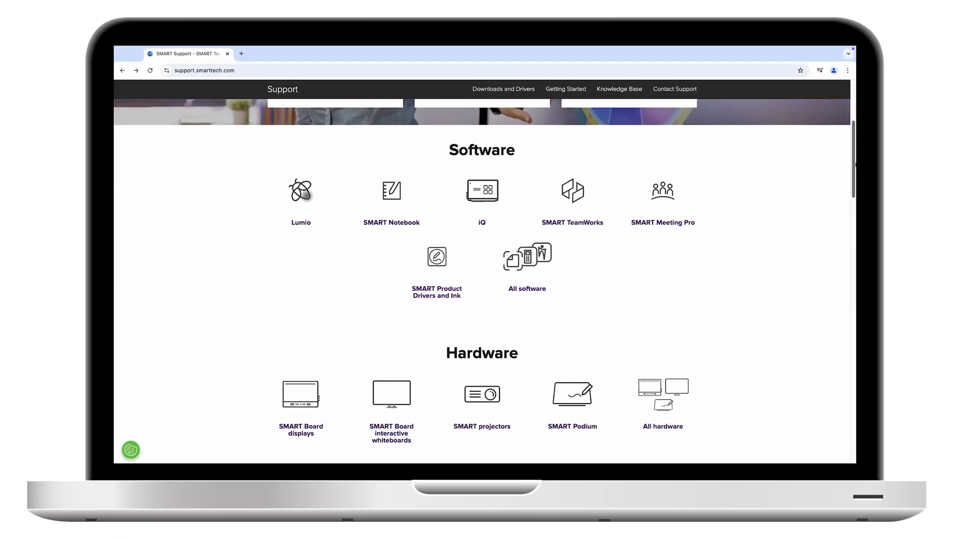
pyautogui.scroll(-3)
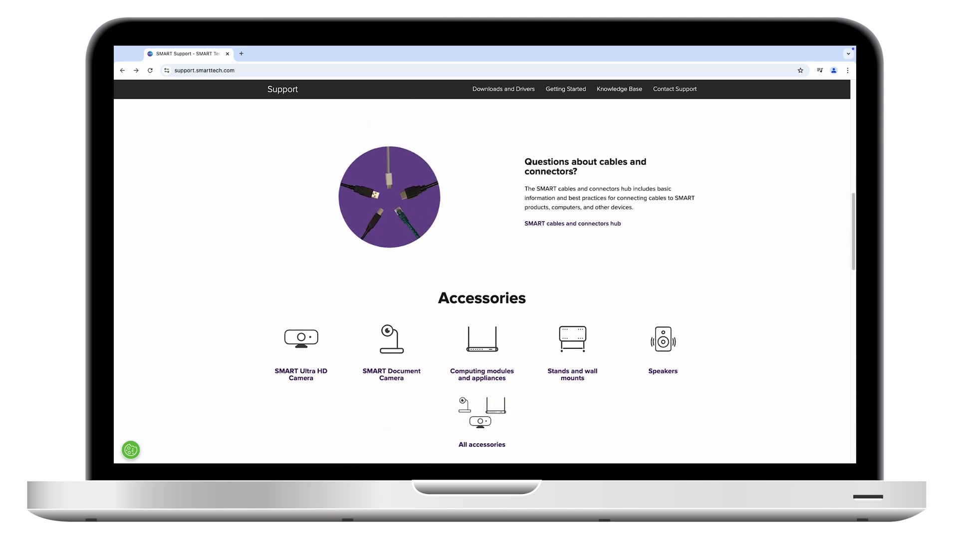
pyautogui.click(572, 373)
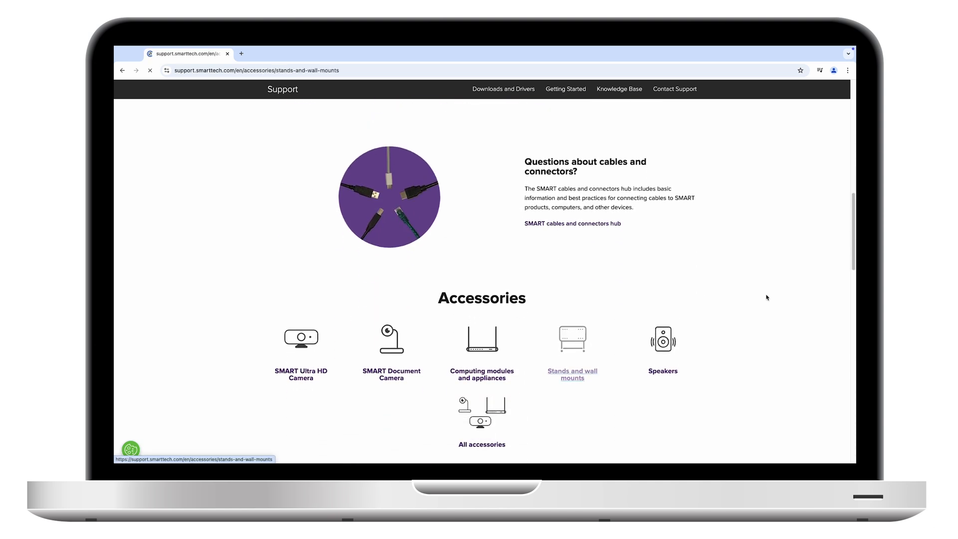
pyautogui.click(572, 374)
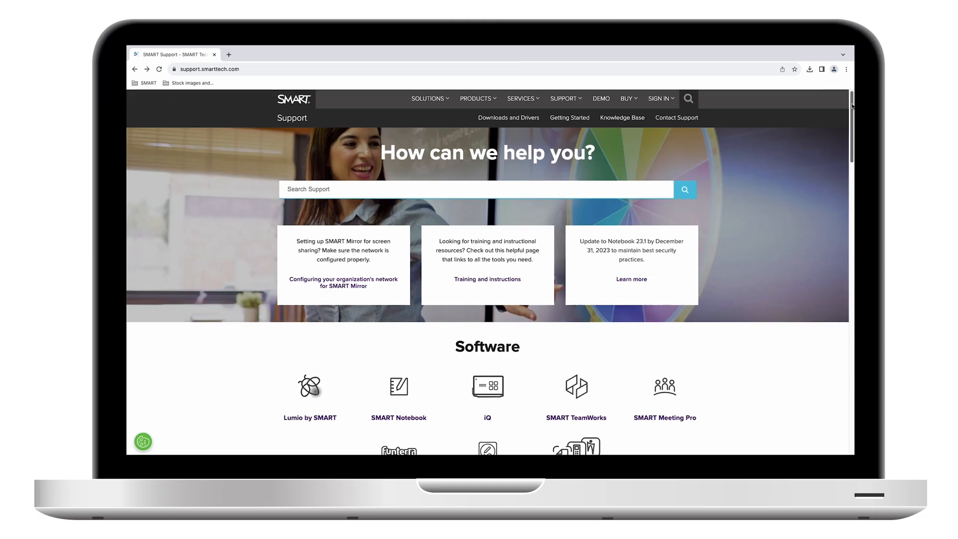
# Step: Open the WM-SBID-200 wall mount documents and its illustrated installation instructions (171373)
pyautogui.scroll(-3)
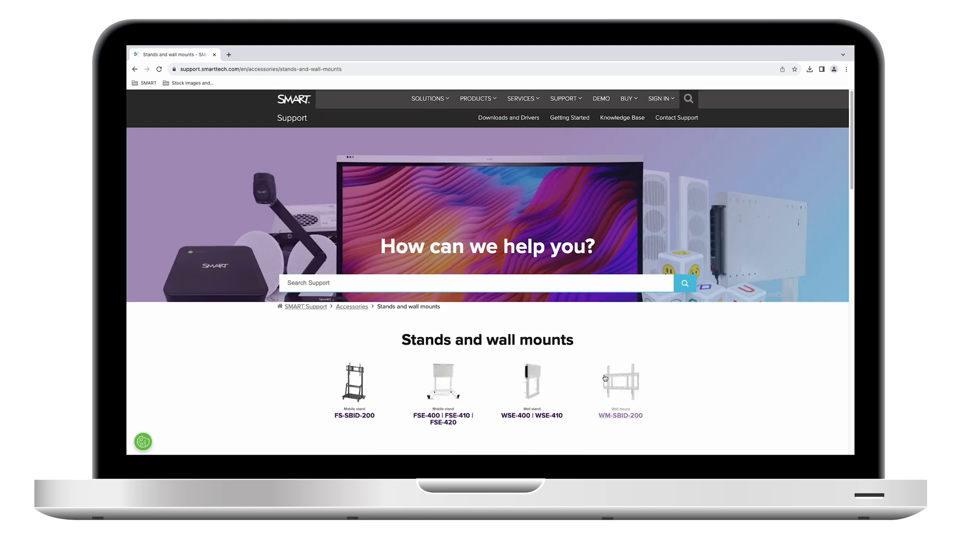
pyautogui.click(619, 385)
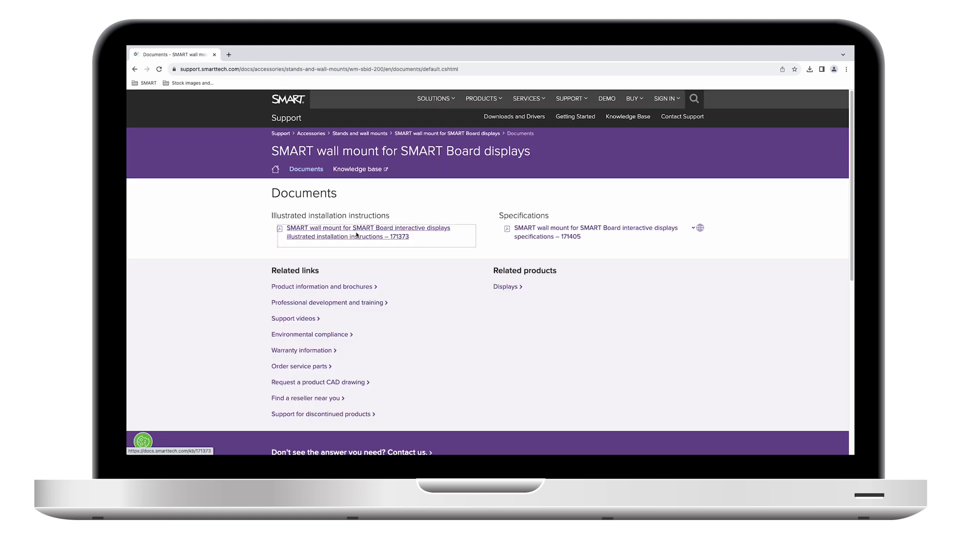
pyautogui.click(366, 232)
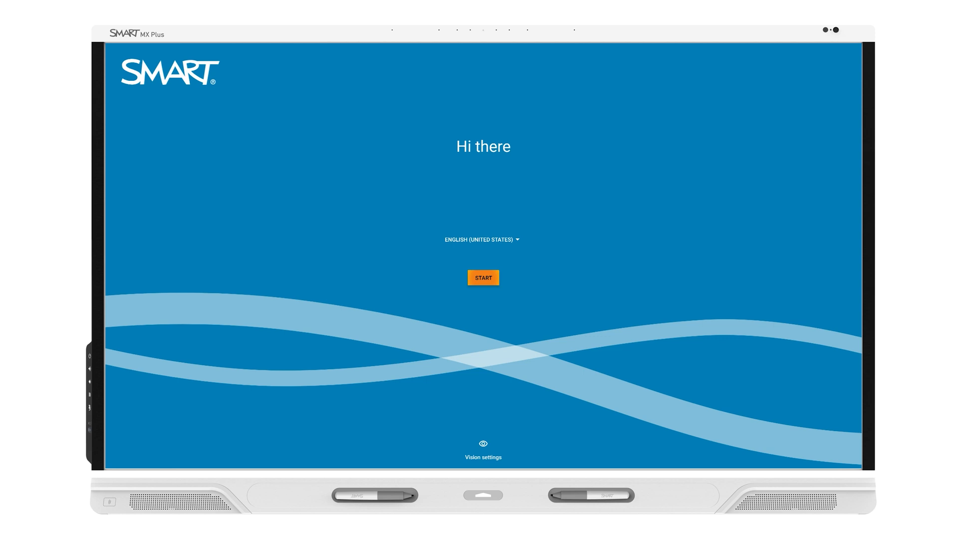
# Step: Start setup, choose United States (USA), and keep SMART's Global Service Region
pyautogui.click(482, 277)
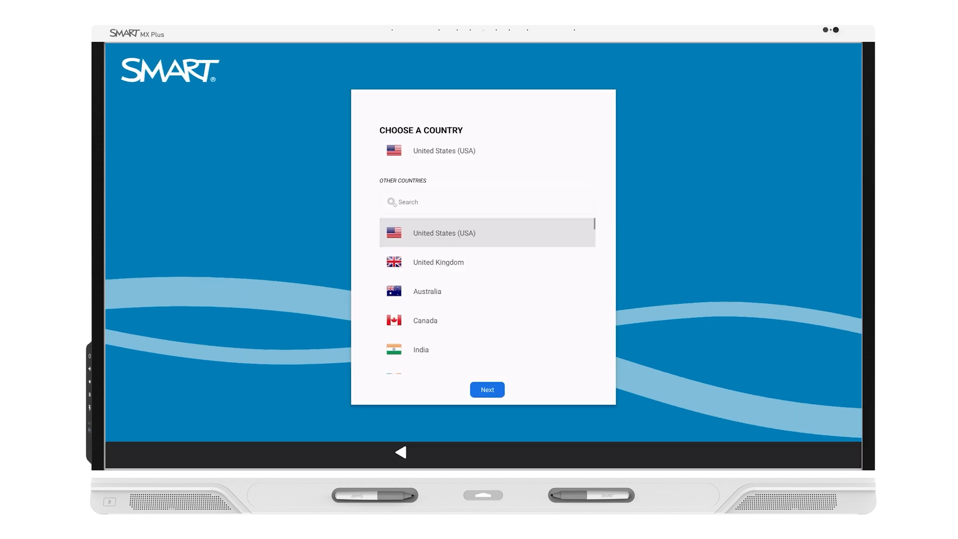
pyautogui.click(424, 321)
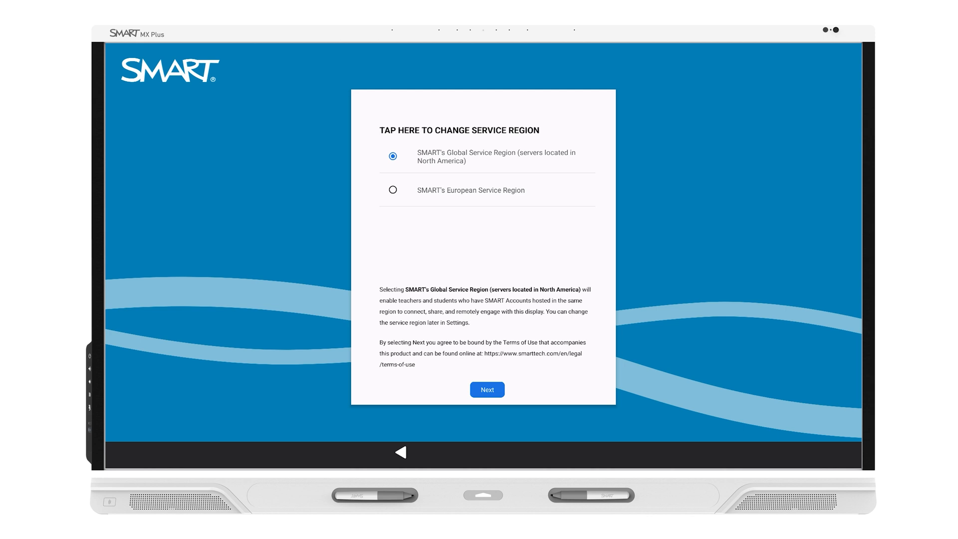
pyautogui.click(487, 389)
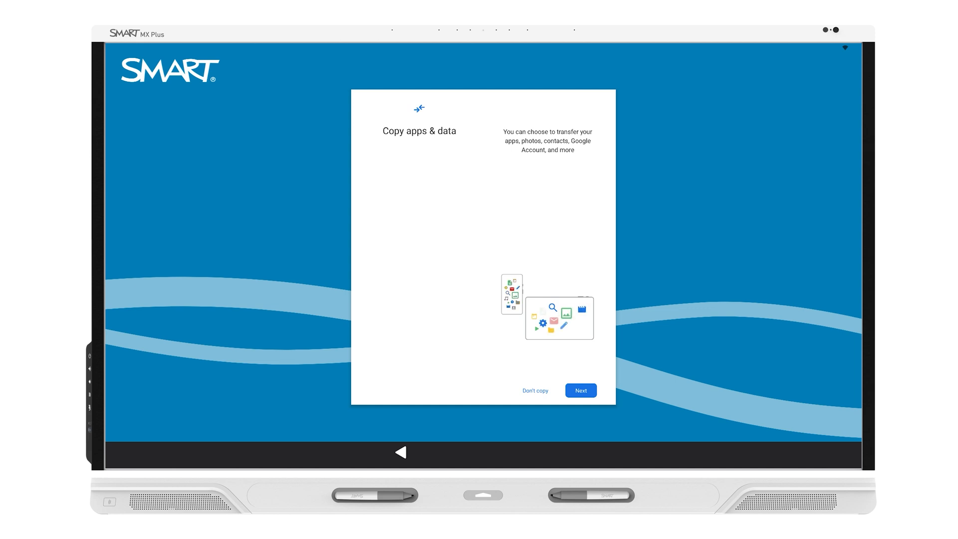
# Step: Skip copying apps and data and skip signing in with a Google account
pyautogui.click(580, 390)
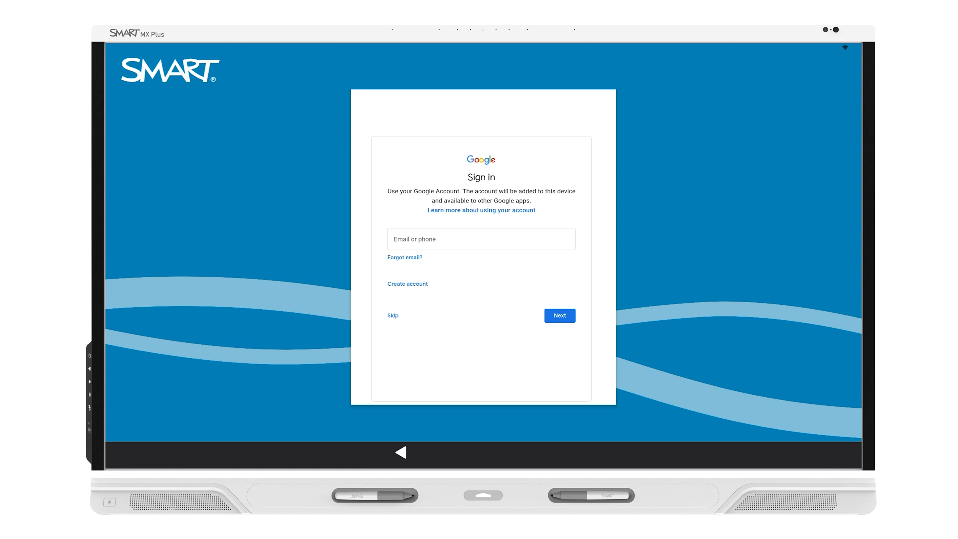
pyautogui.click(392, 316)
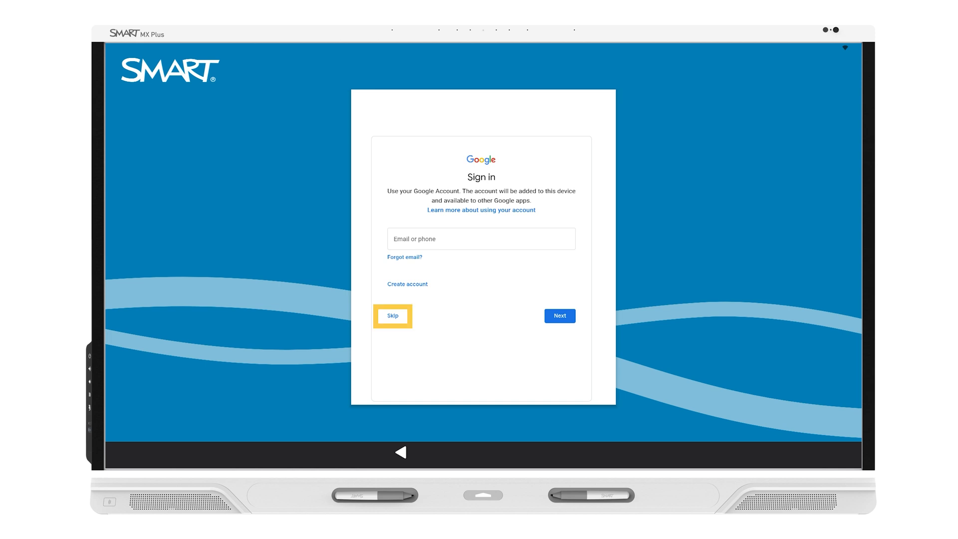
pyautogui.click(391, 316)
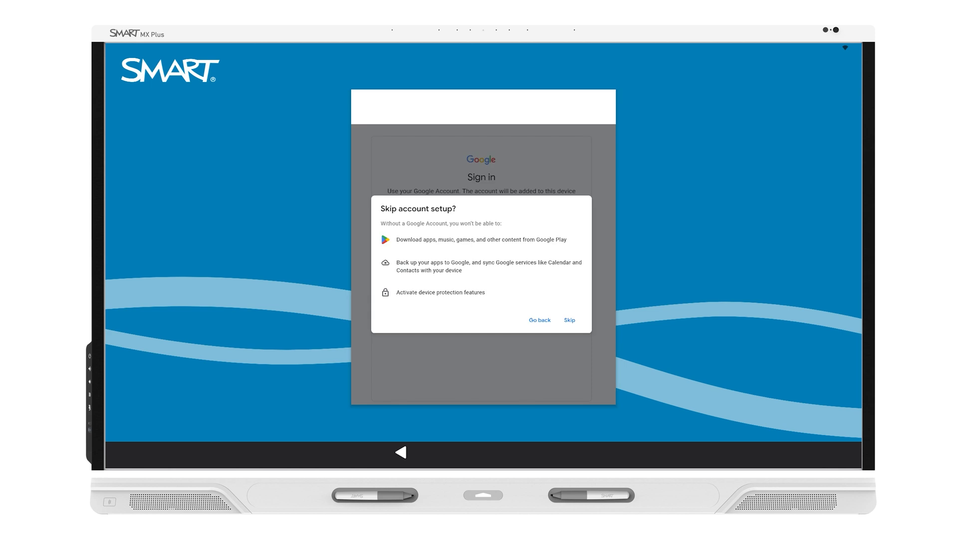
pyautogui.click(568, 320)
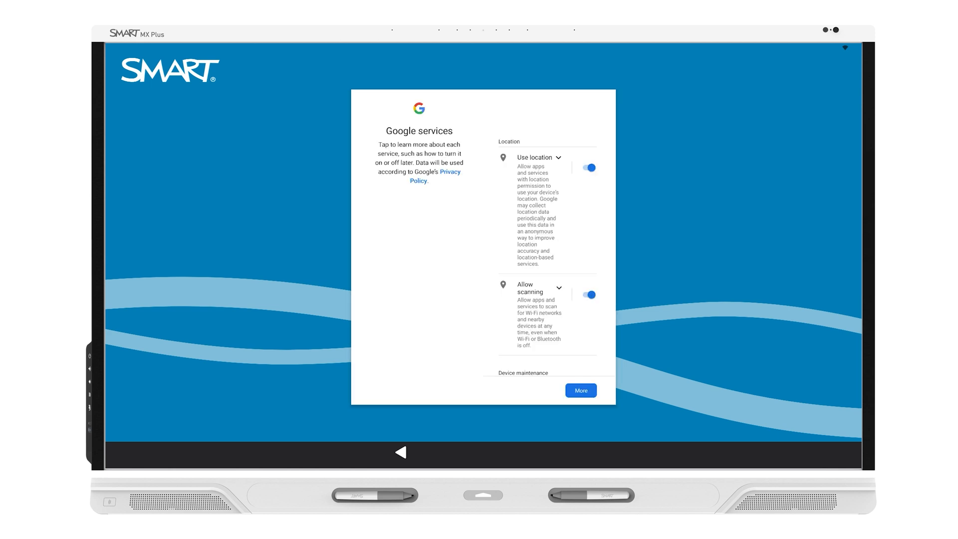
# Step: Scroll through the Google services terms and accept them
pyautogui.scroll(-3)
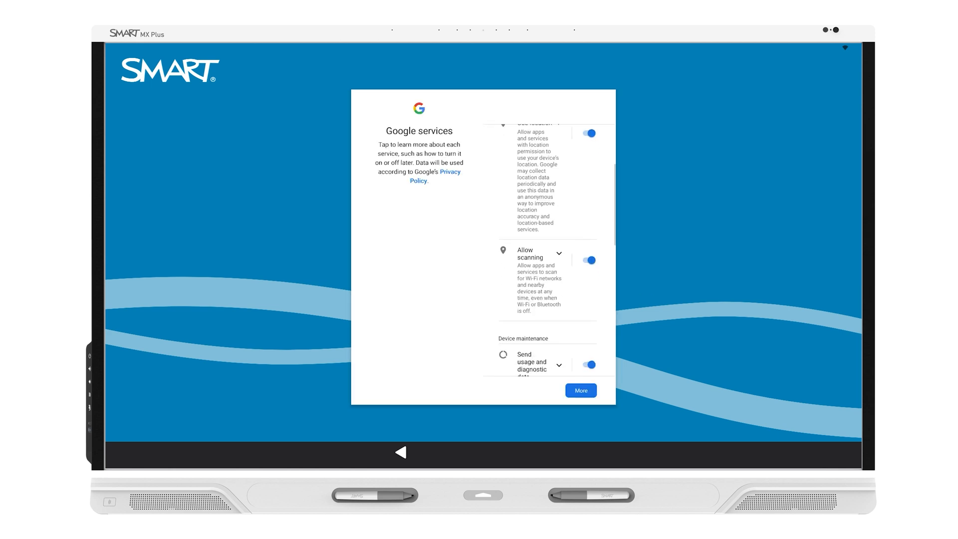
pyautogui.scroll(-3)
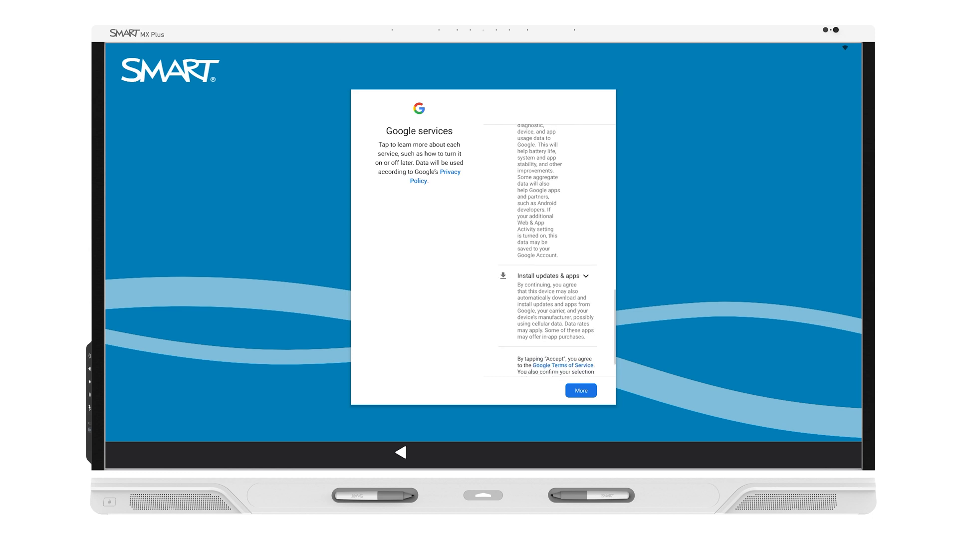
pyautogui.scroll(-3)
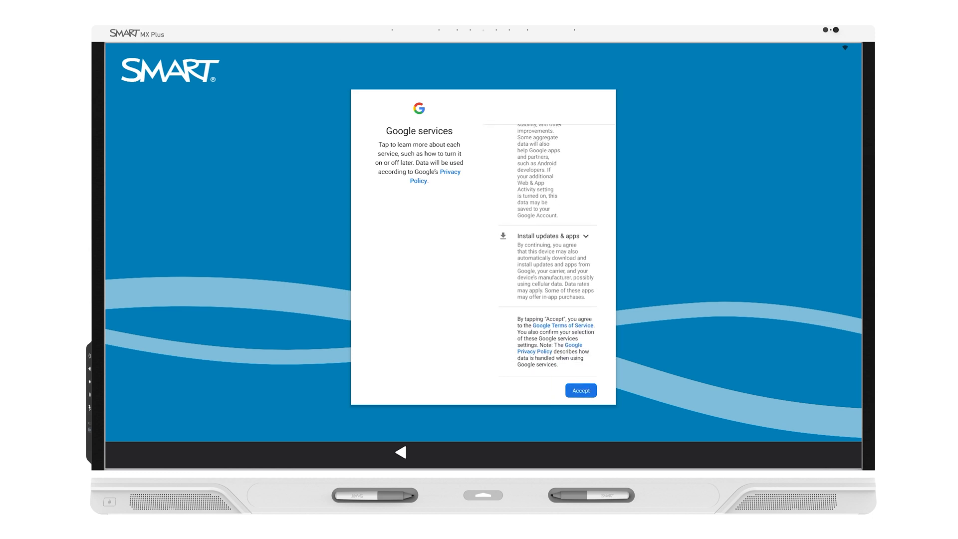
pyautogui.click(580, 390)
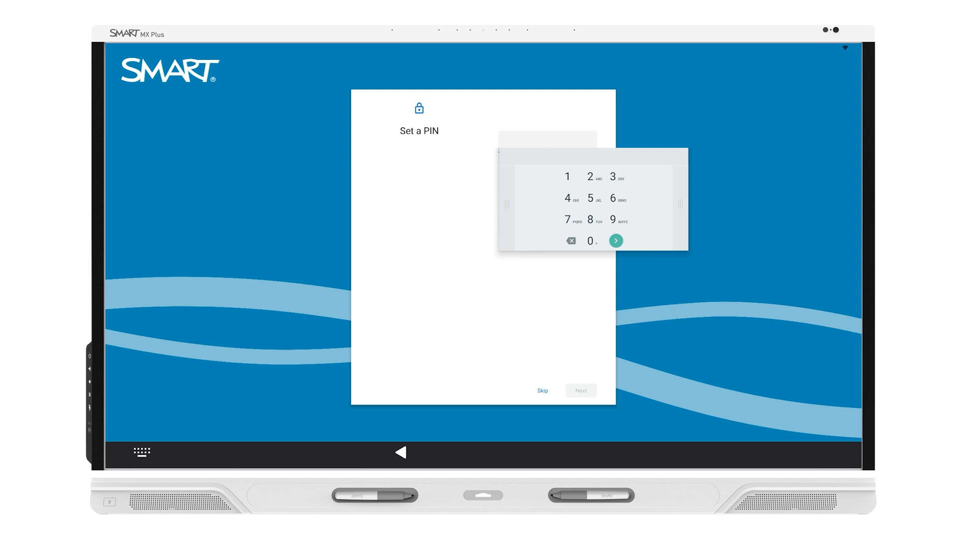
# Step: Dismiss the PIN keypad and skip setting a PIN to reach the iQ home screen
pyautogui.click(541, 390)
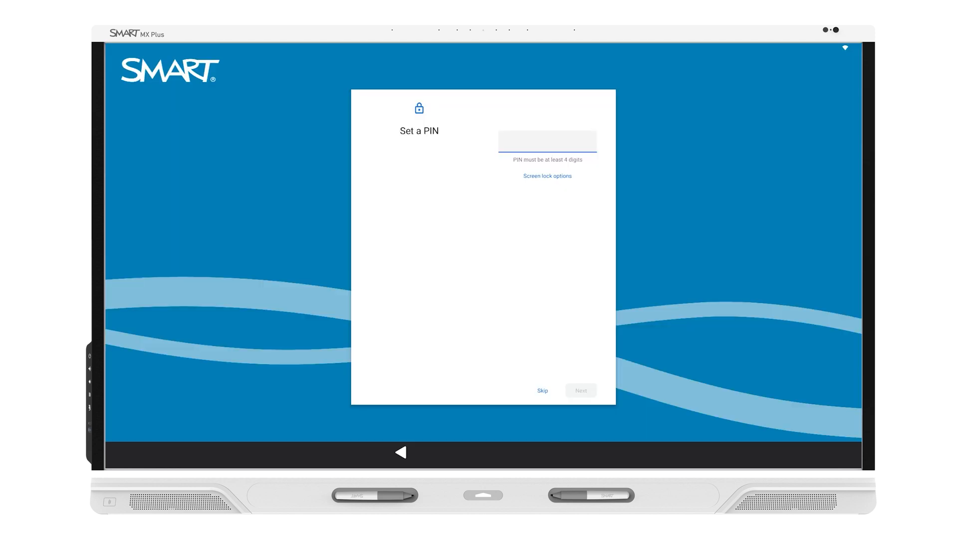
pyautogui.click(542, 390)
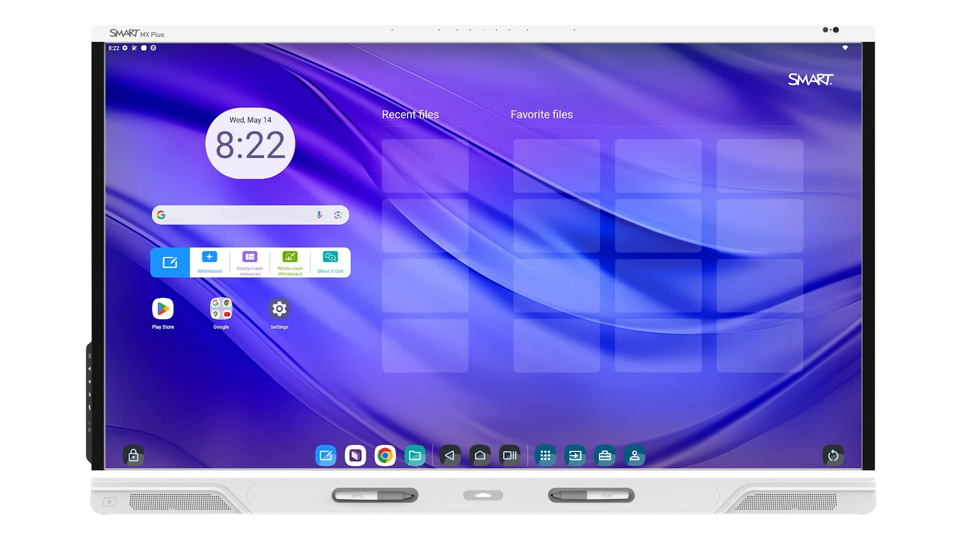
pyautogui.click(544, 455)
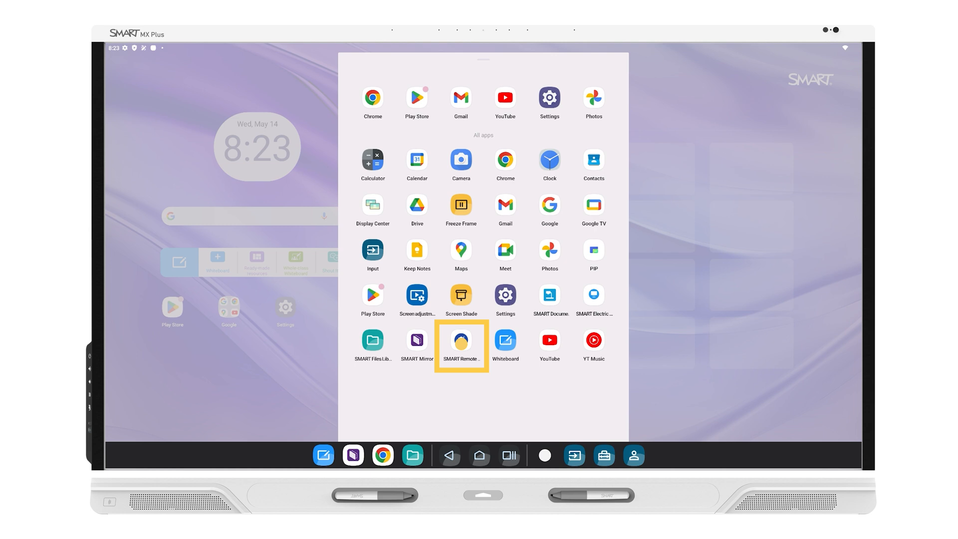
pyautogui.click(461, 339)
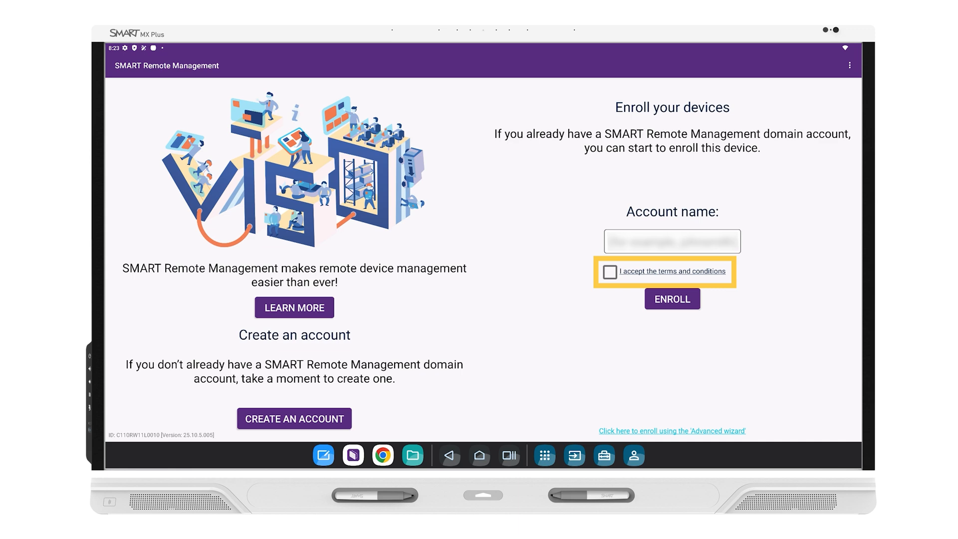
pyautogui.click(610, 271)
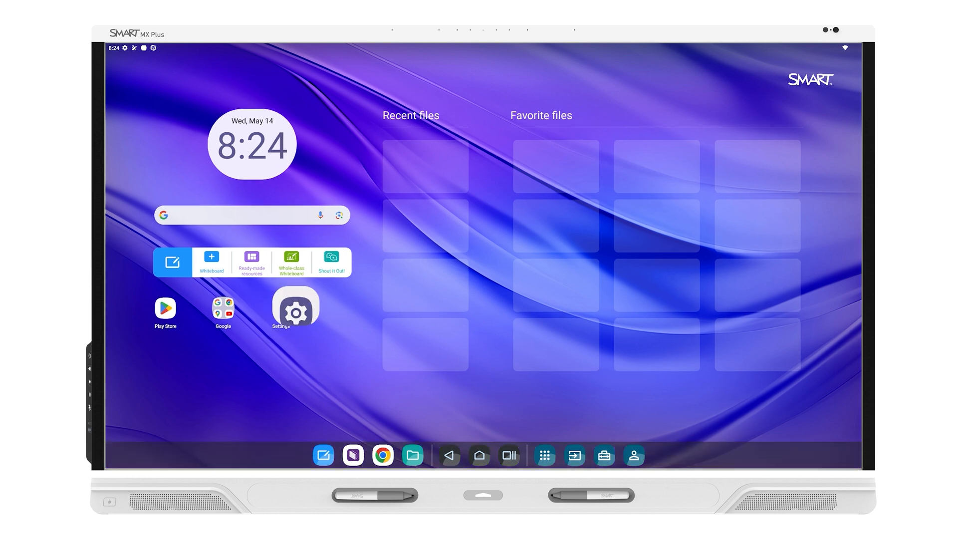
# Step: In Settings > System > Update, check for updates and confirm the system is current
pyautogui.click(295, 308)
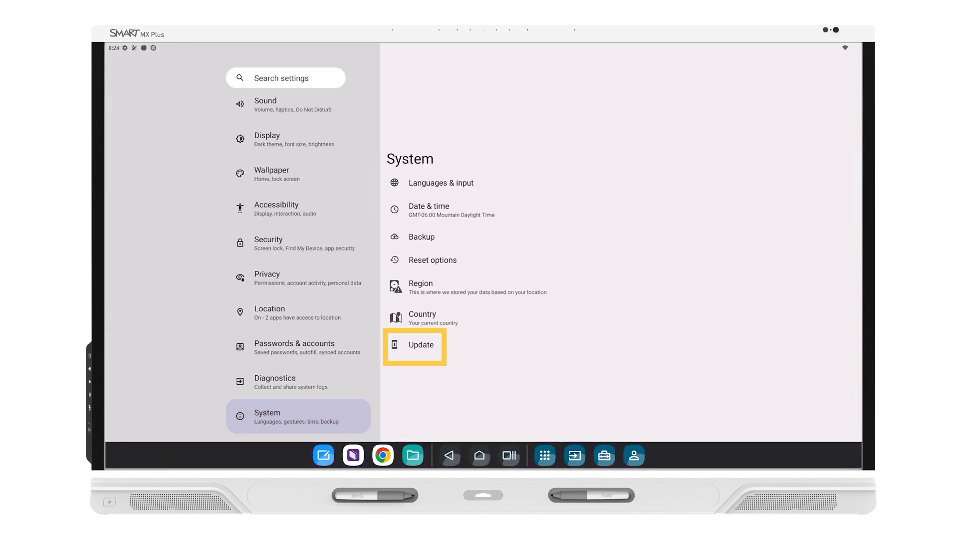
pyautogui.click(420, 344)
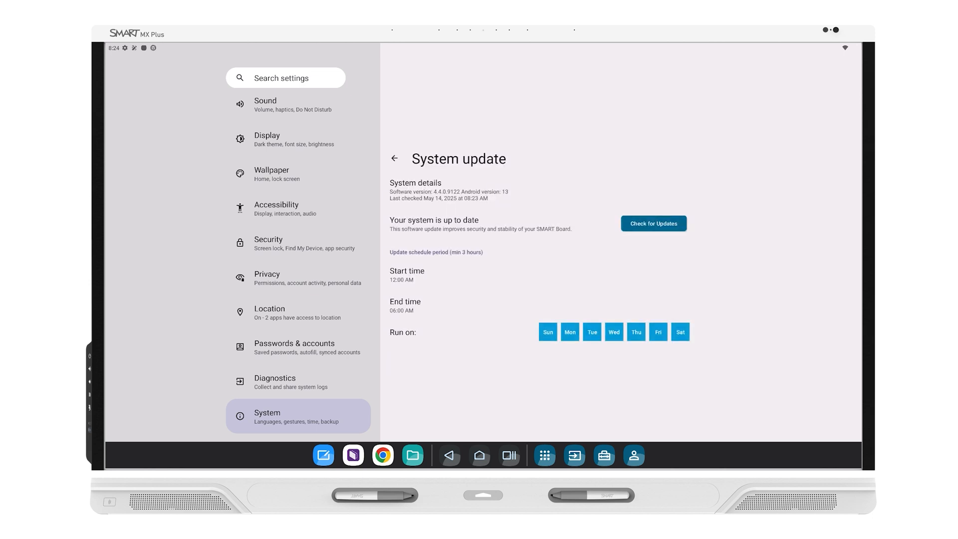
pyautogui.click(654, 223)
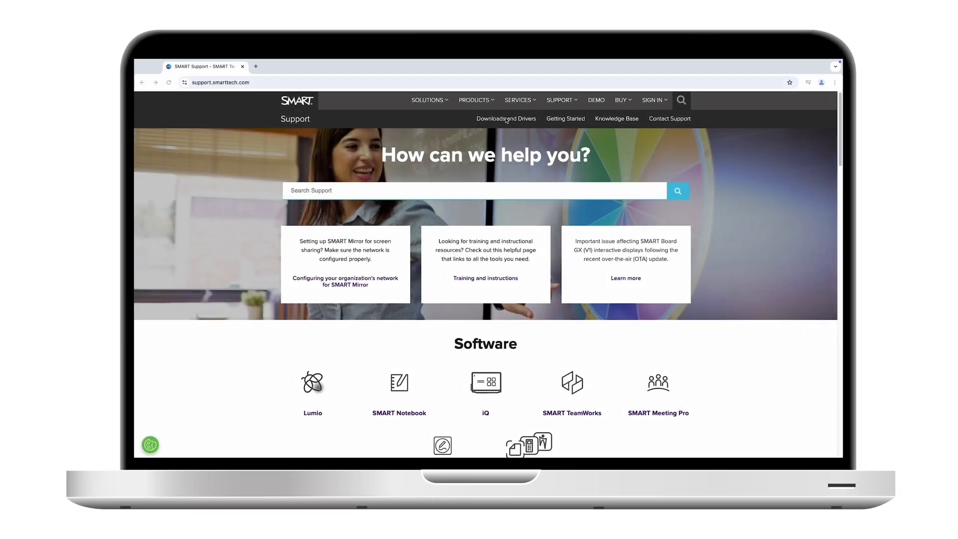
# Step: Reach the Windows download page for SMART Product Drivers 12.24 and Ink 5.17 under Downloads and Drivers
pyautogui.click(506, 118)
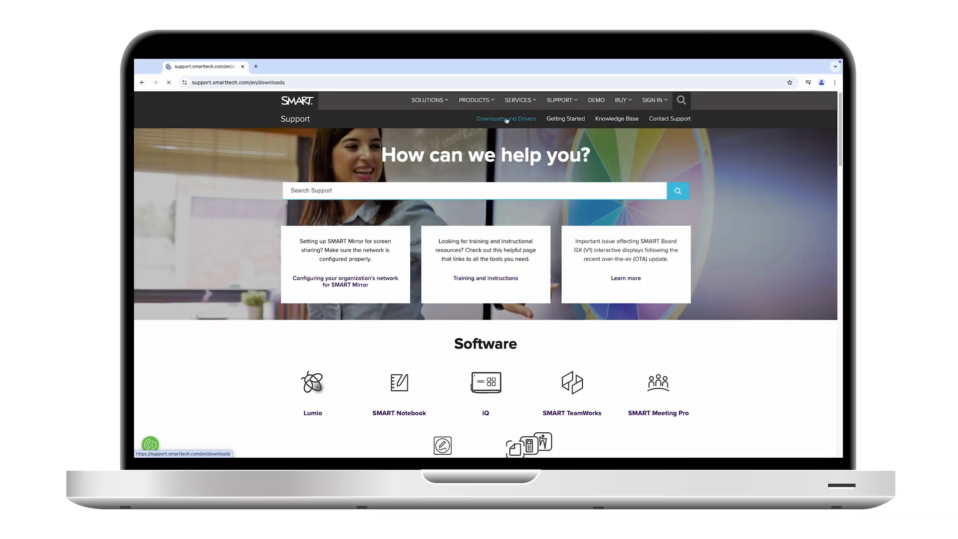
pyautogui.click(506, 119)
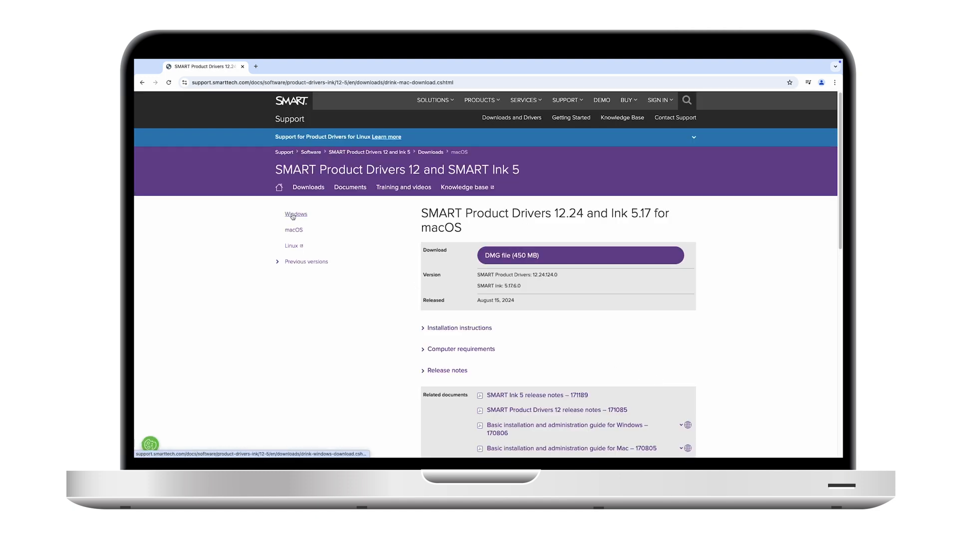
pyautogui.click(296, 214)
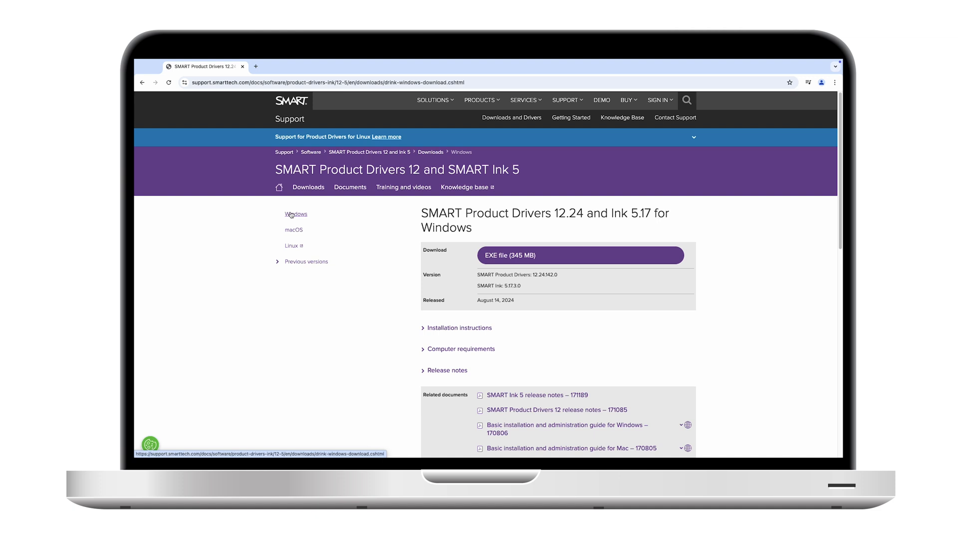
pyautogui.moveTo(511, 117)
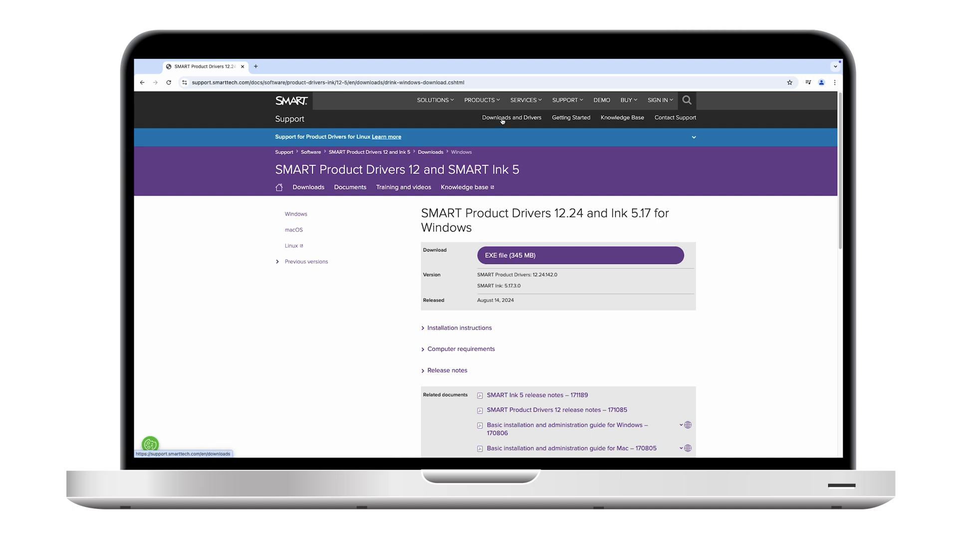
pyautogui.click(512, 117)
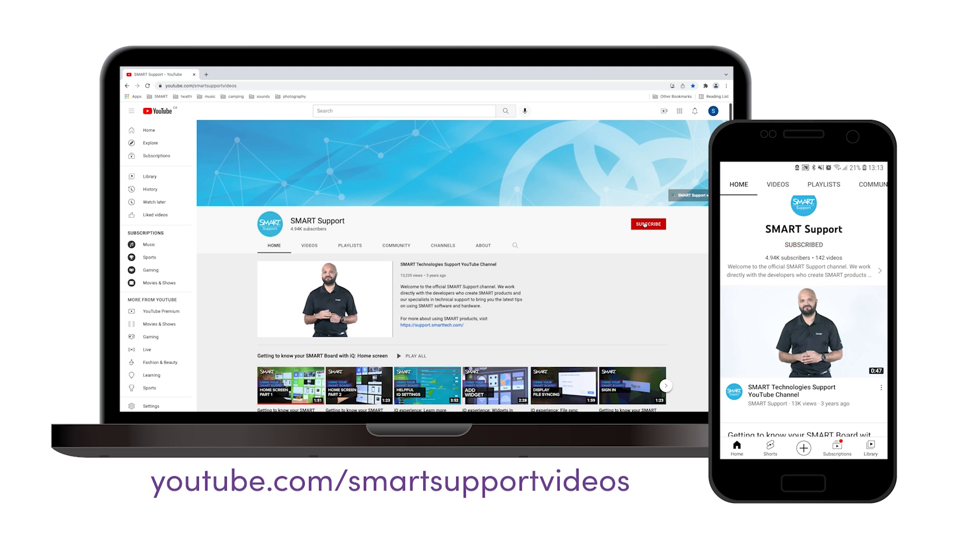
# Step: Subscribe to the SMART Support channel at youtube.com/smartsupportvideos
pyautogui.click(647, 223)
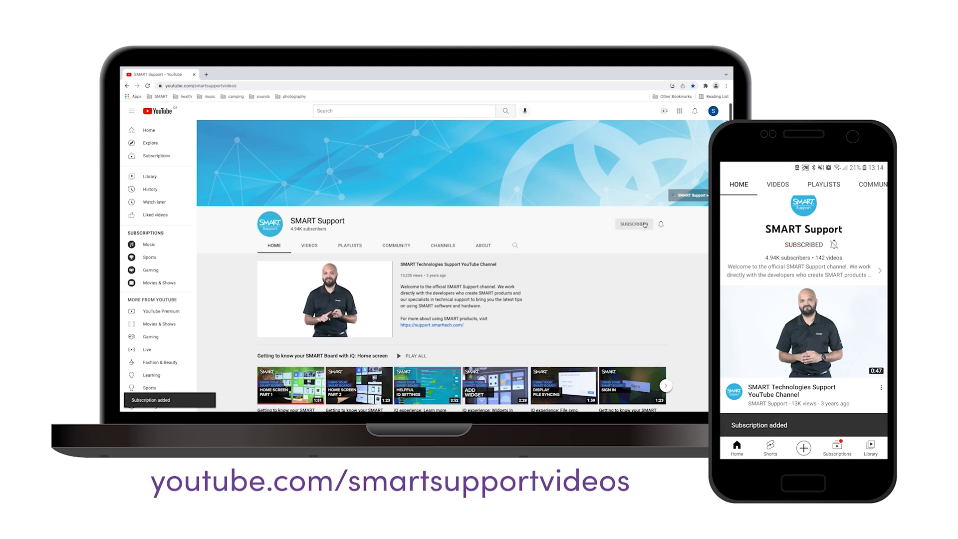